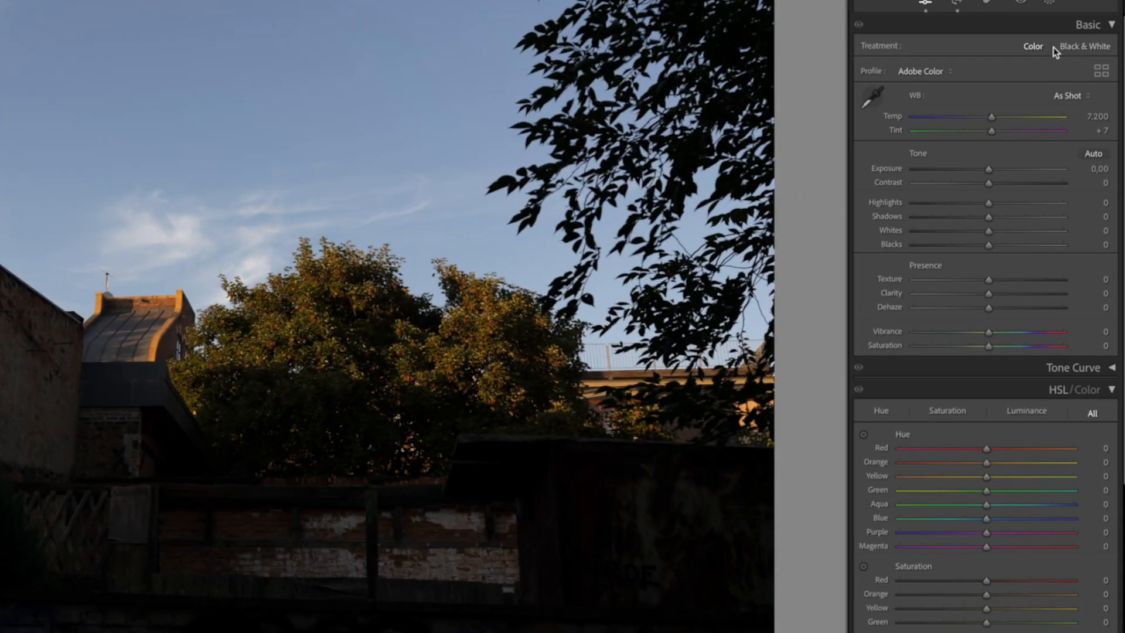
- Set the rooftop photo's Treatment to Black & White, comparing against Color, ending monochrome
left_click(1085, 45)
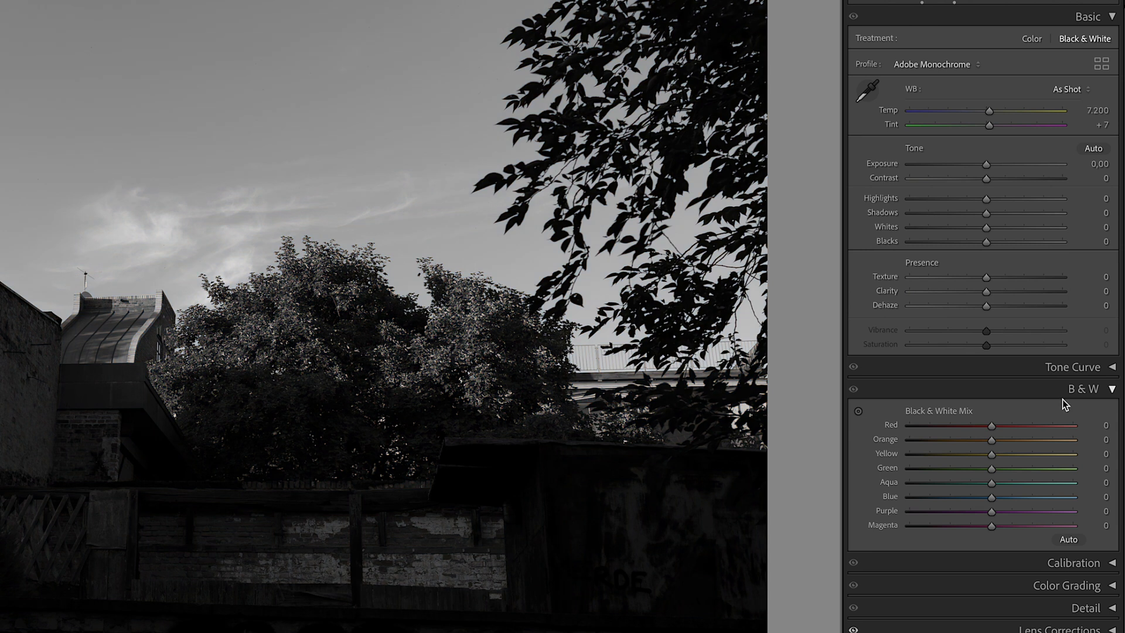
mouse_move(1029, 56)
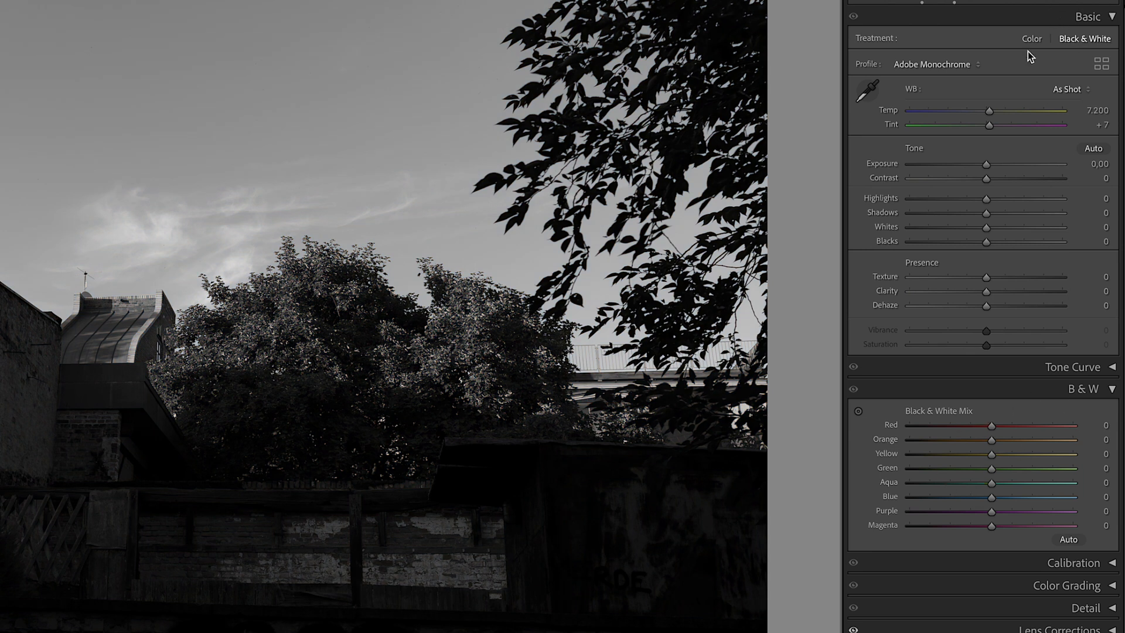
left_click(1031, 38)
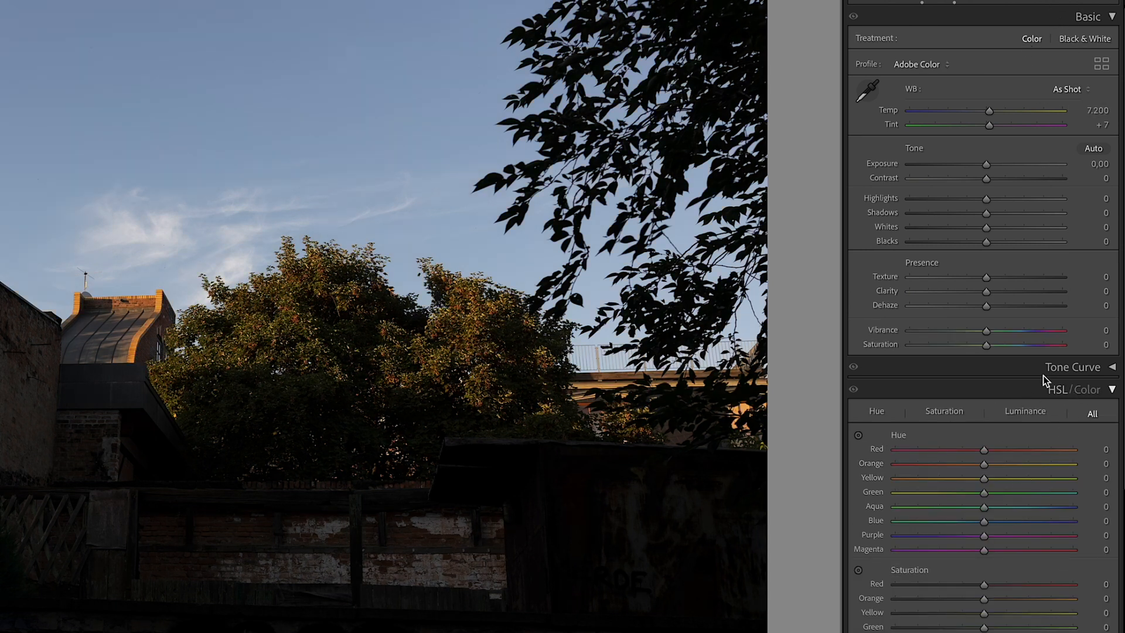
left_click(1084, 37)
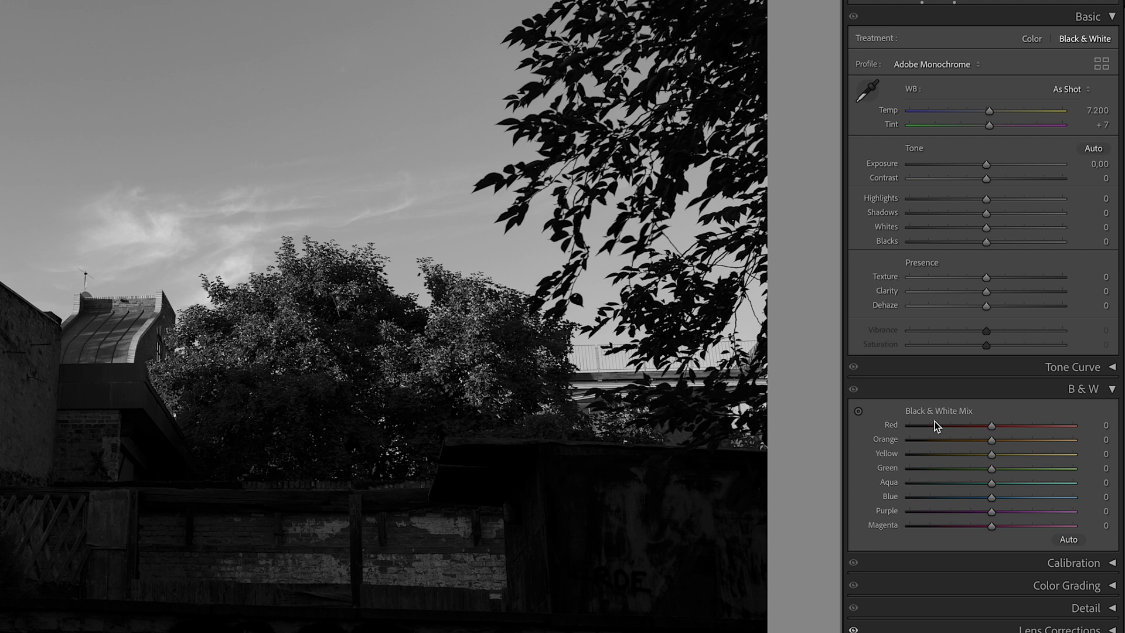
mouse_move(943, 420)
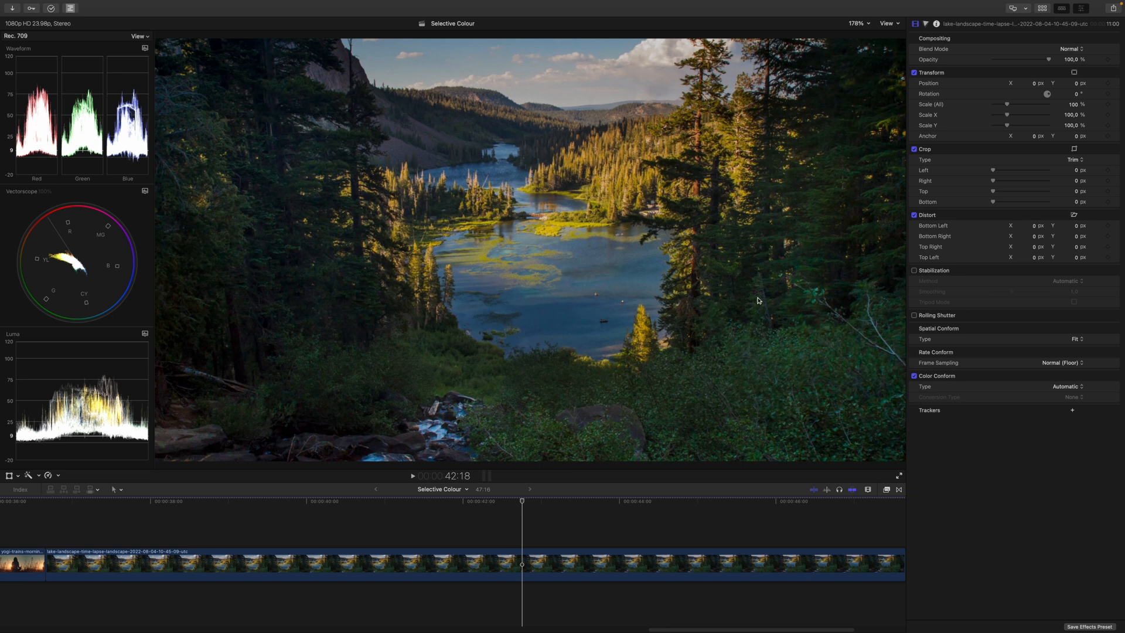
mouse_move(762, 302)
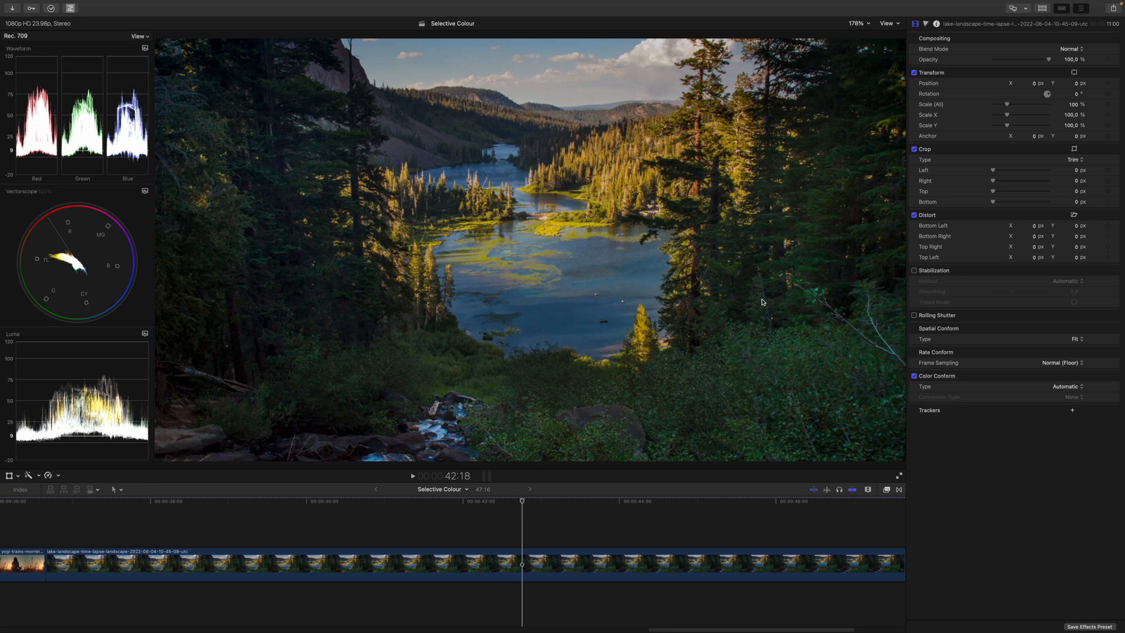
- Show the lake clip's Hue/Saturation Curves 1 correction in the Color inspector
left_click(925, 24)
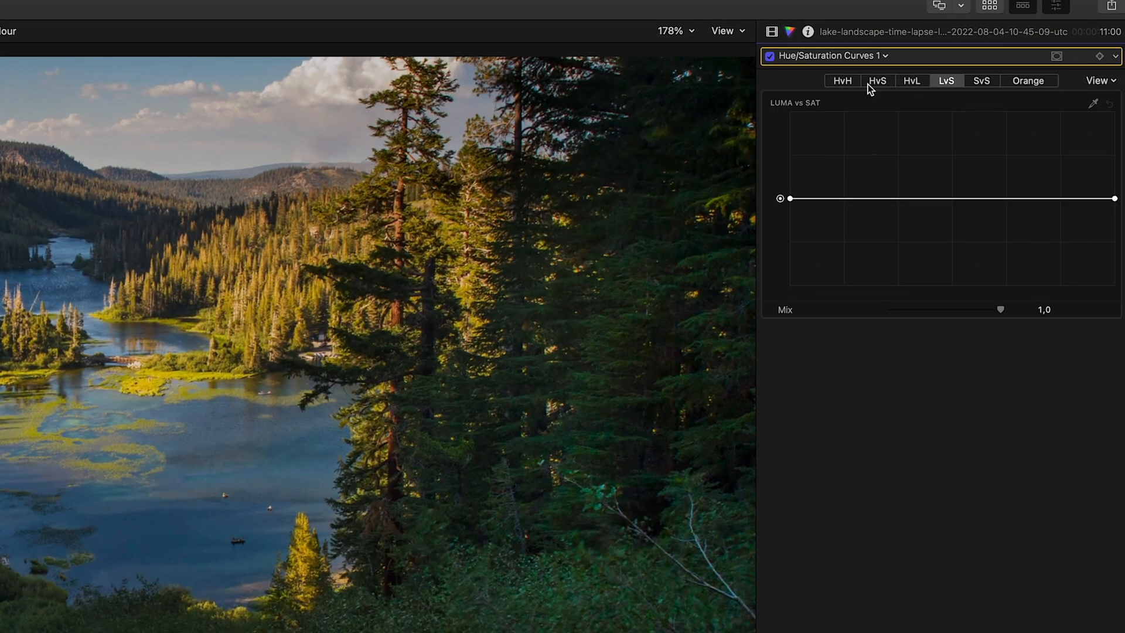
mouse_move(912, 86)
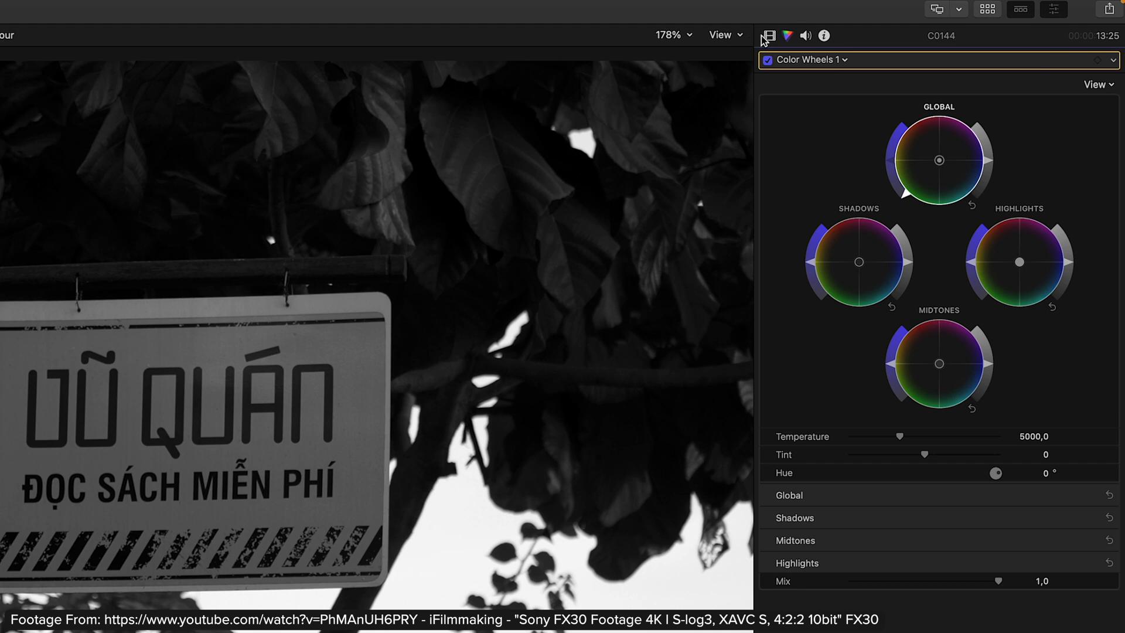
- Add Hue/Saturation Curves to the sign clip and select its Color Wheels 1 correction
left_click(769, 35)
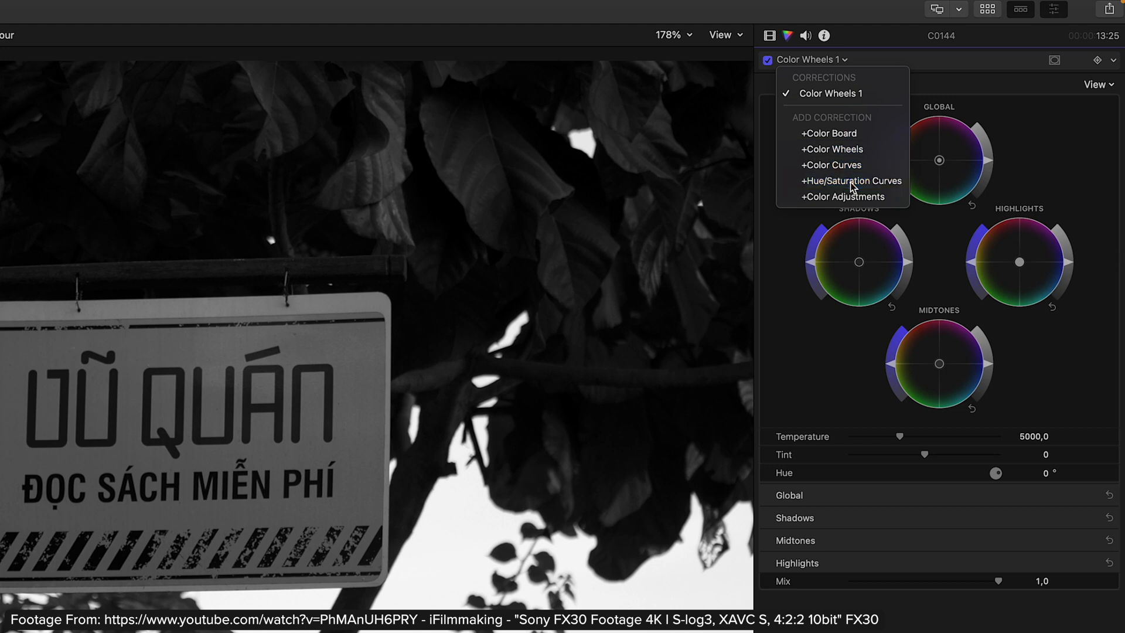
left_click(852, 180)
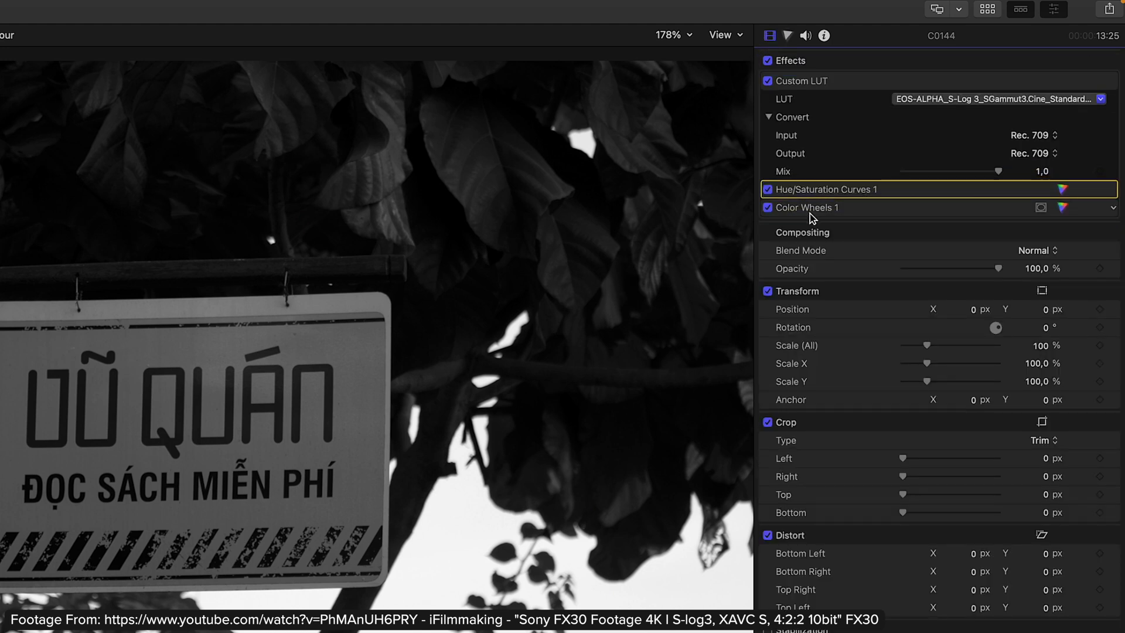
left_click(806, 207)
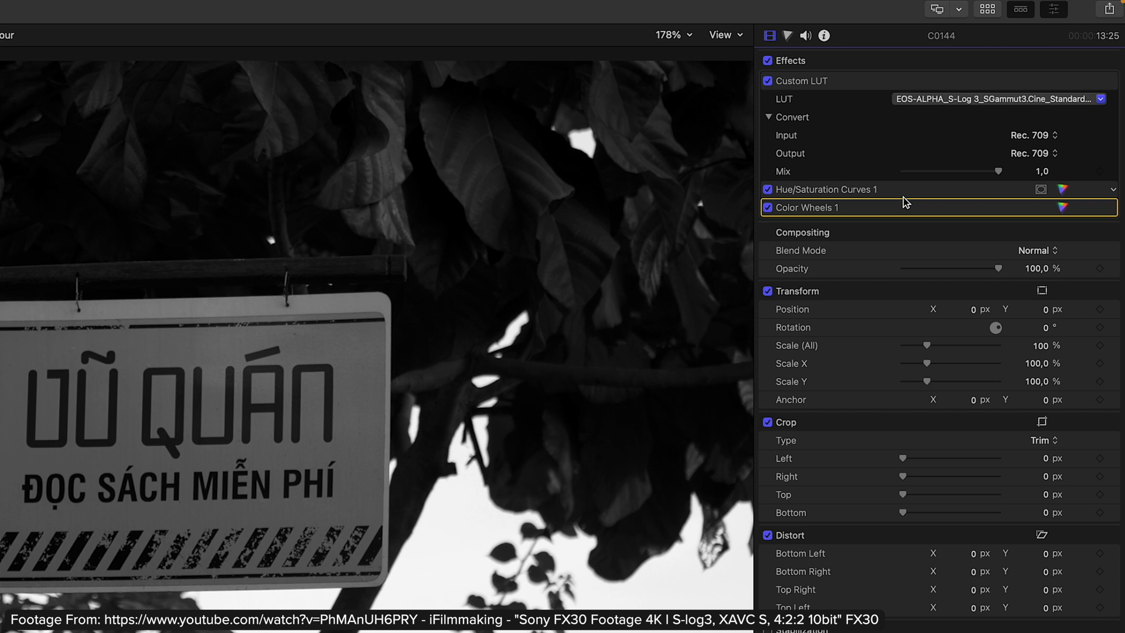
mouse_move(884, 113)
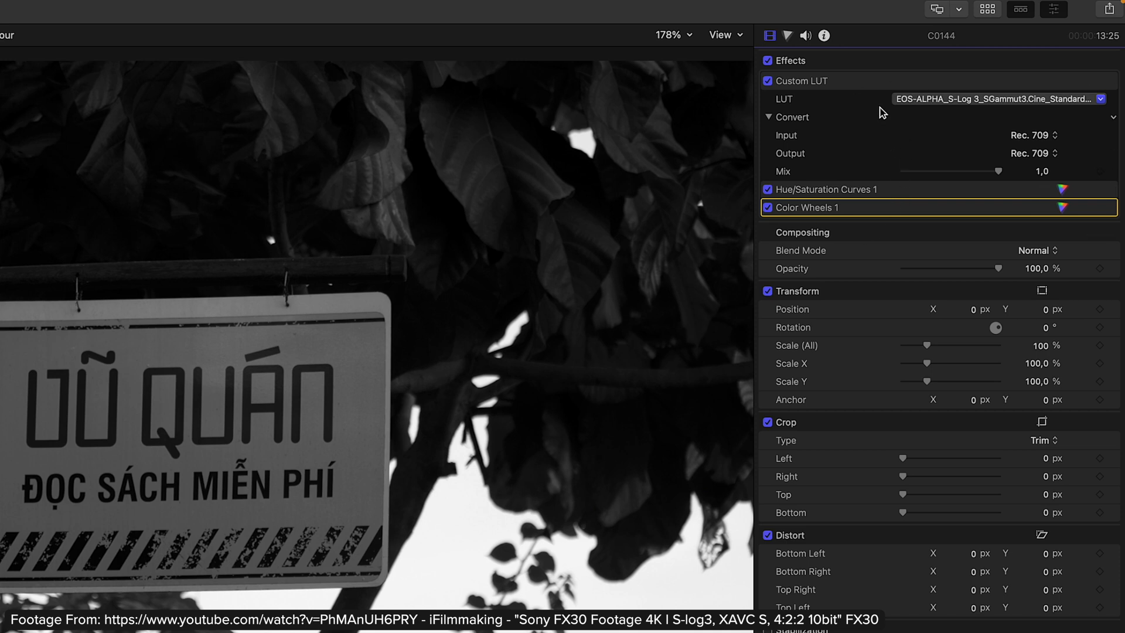
mouse_move(890, 292)
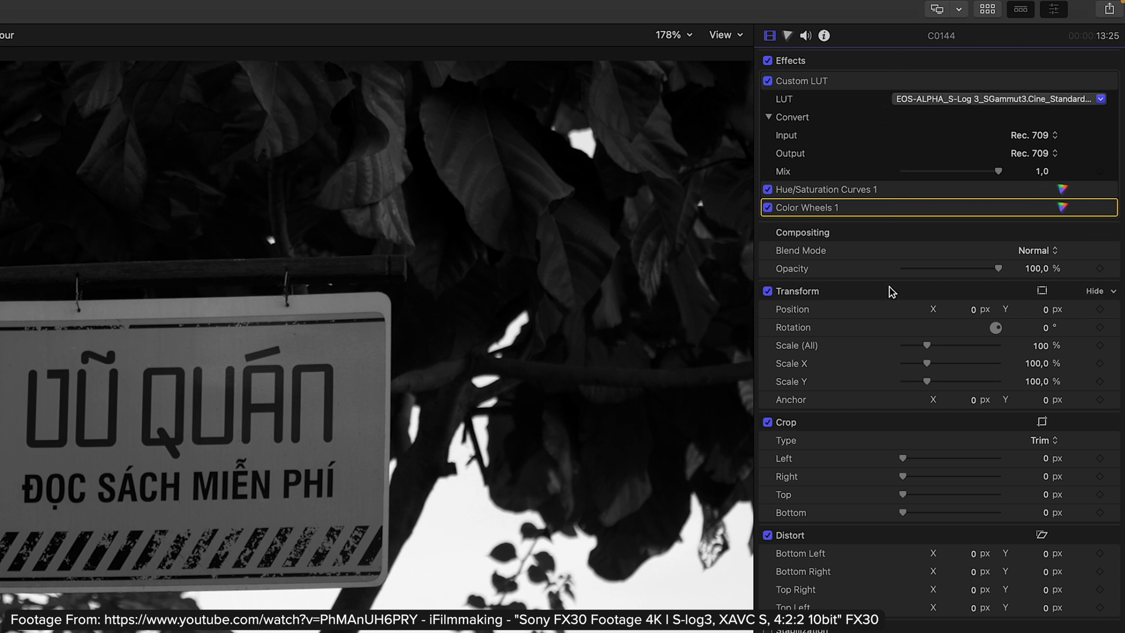
mouse_move(884, 59)
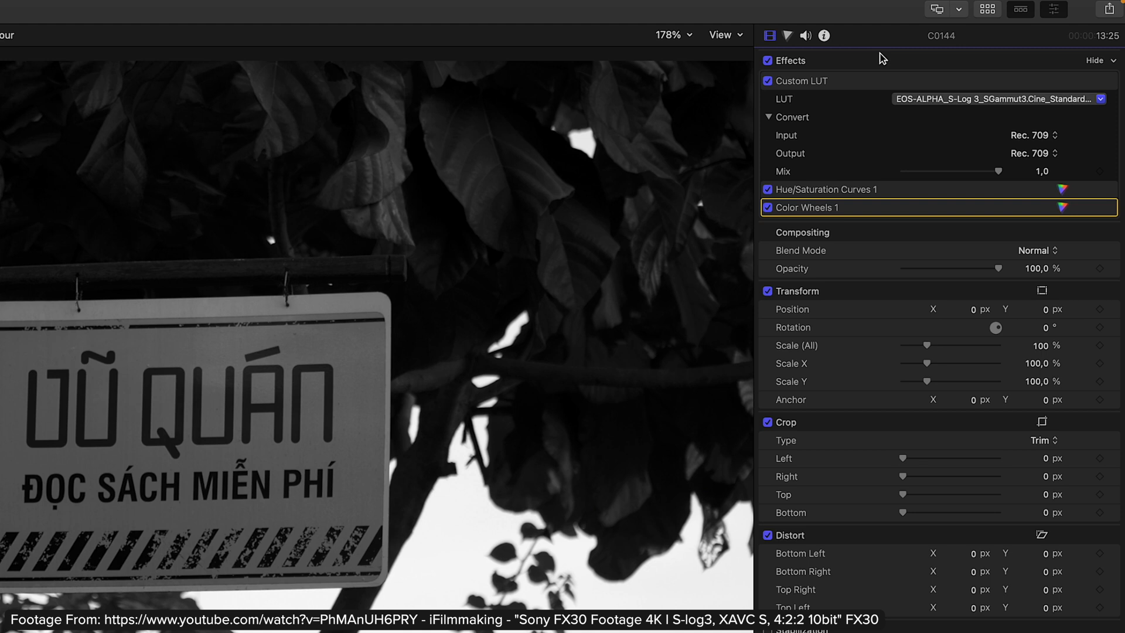
mouse_move(884, 296)
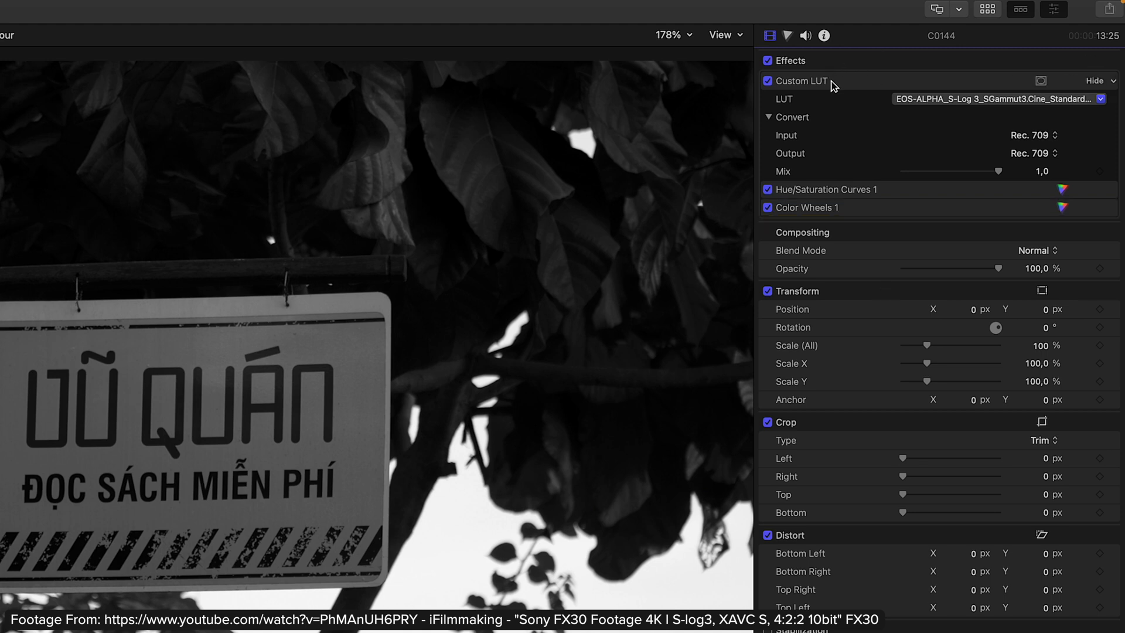
mouse_move(837, 194)
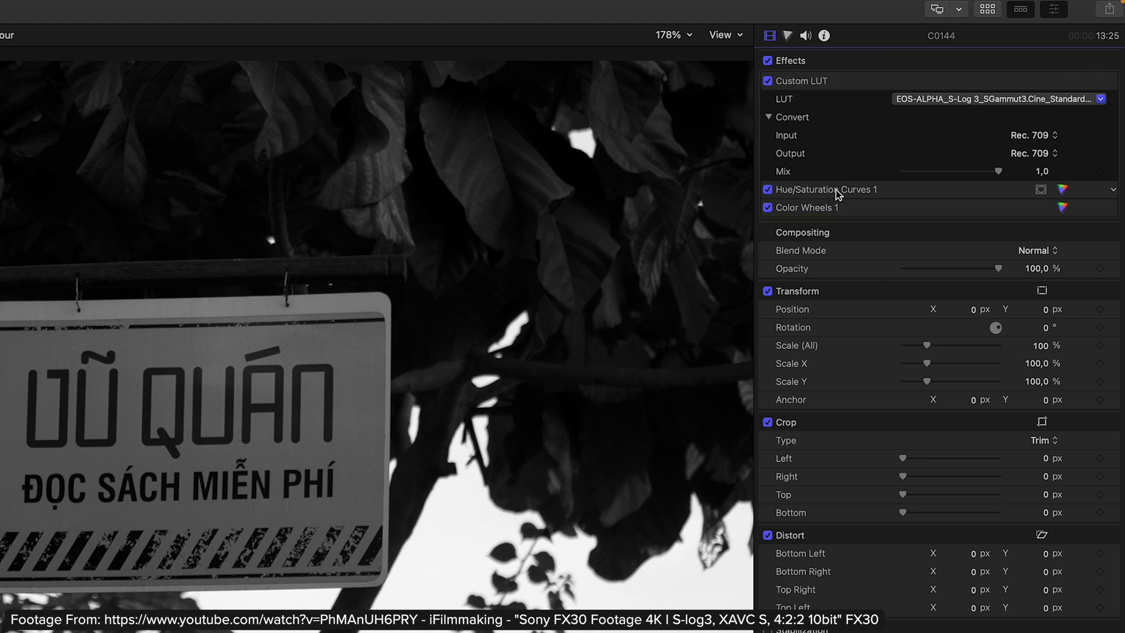
mouse_move(855, 193)
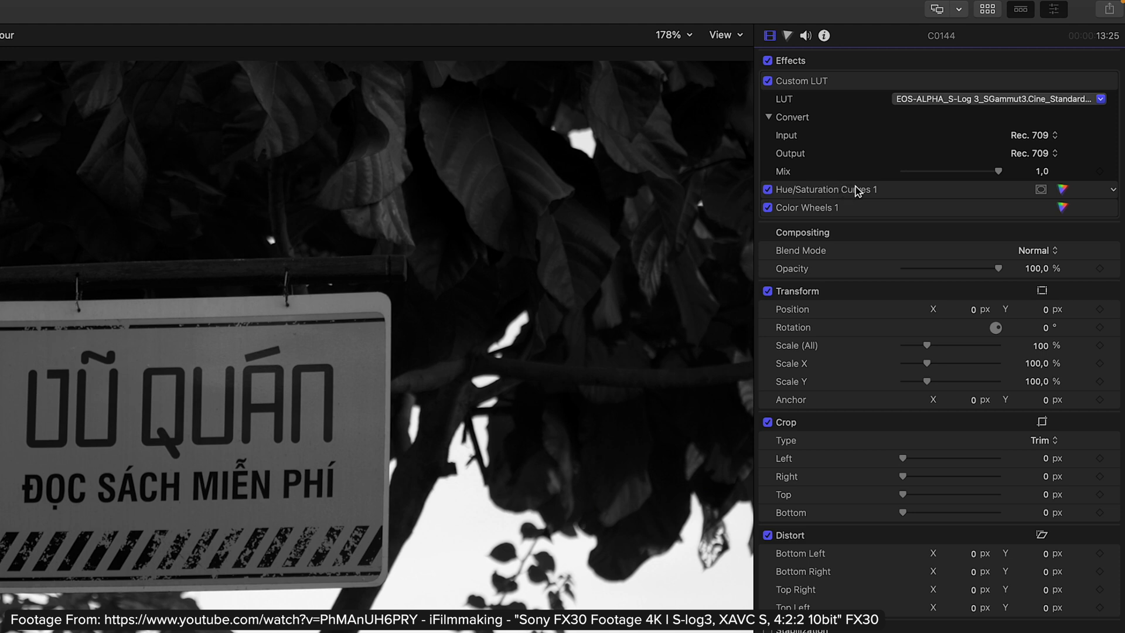
mouse_move(1057, 197)
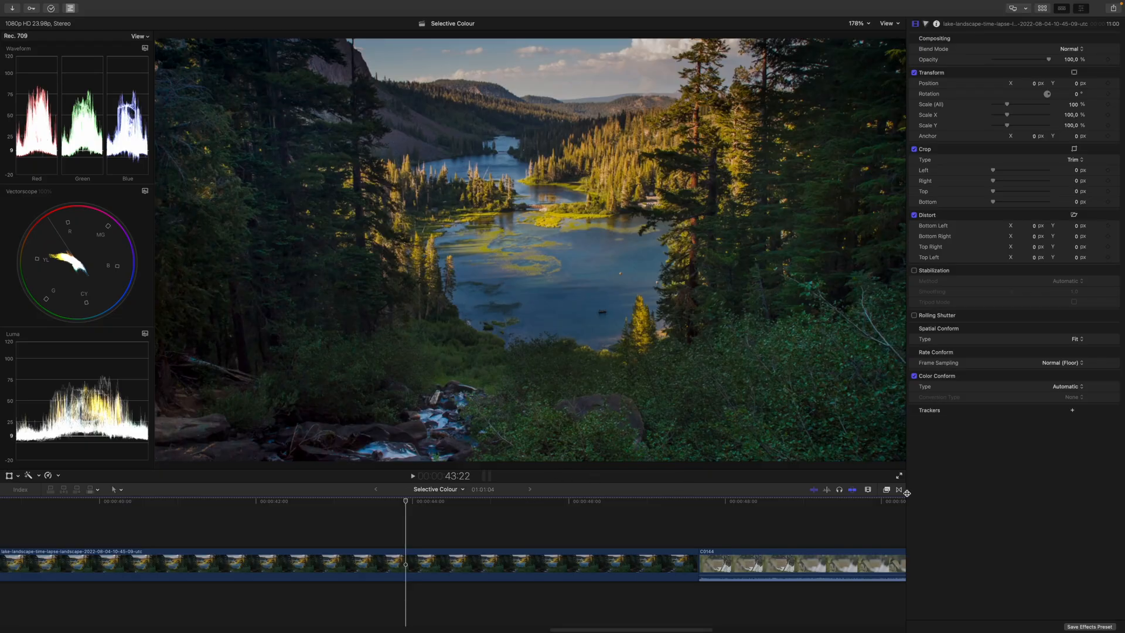
- Apply the Black and White effect to the lake clip and compare with the effect toggled off and on
left_click(897, 490)
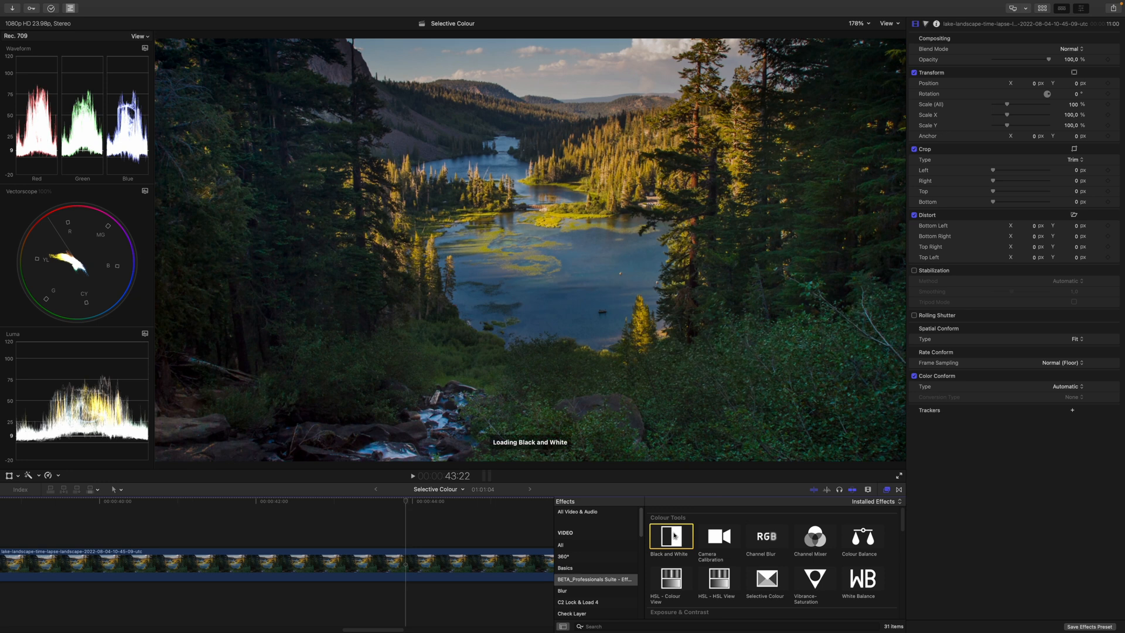
double_click(669, 536)
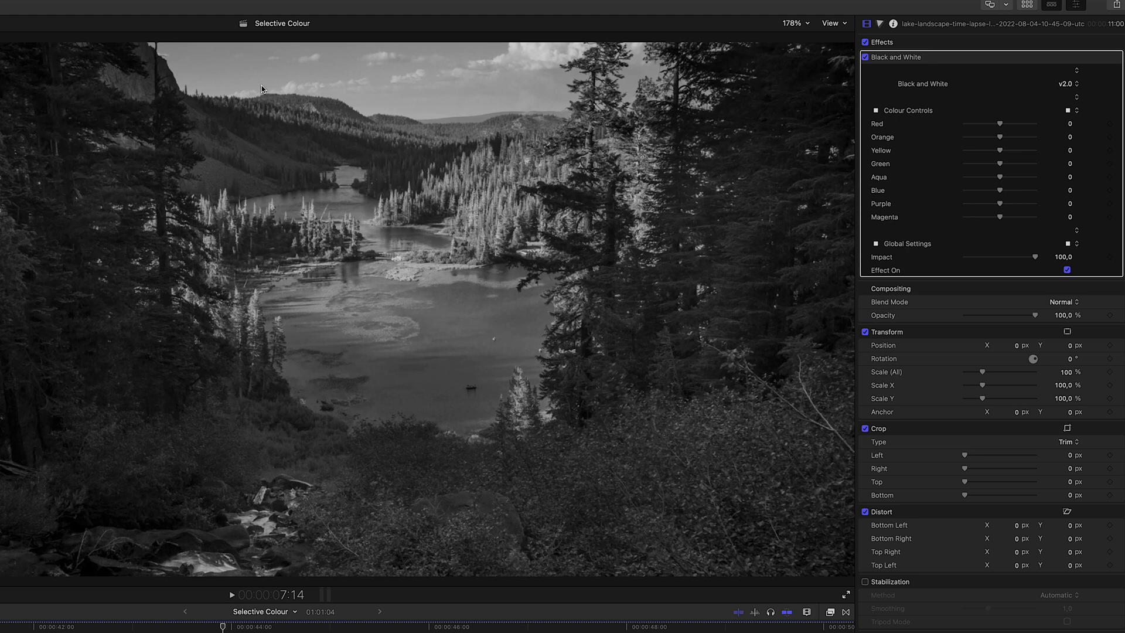
mouse_move(934, 188)
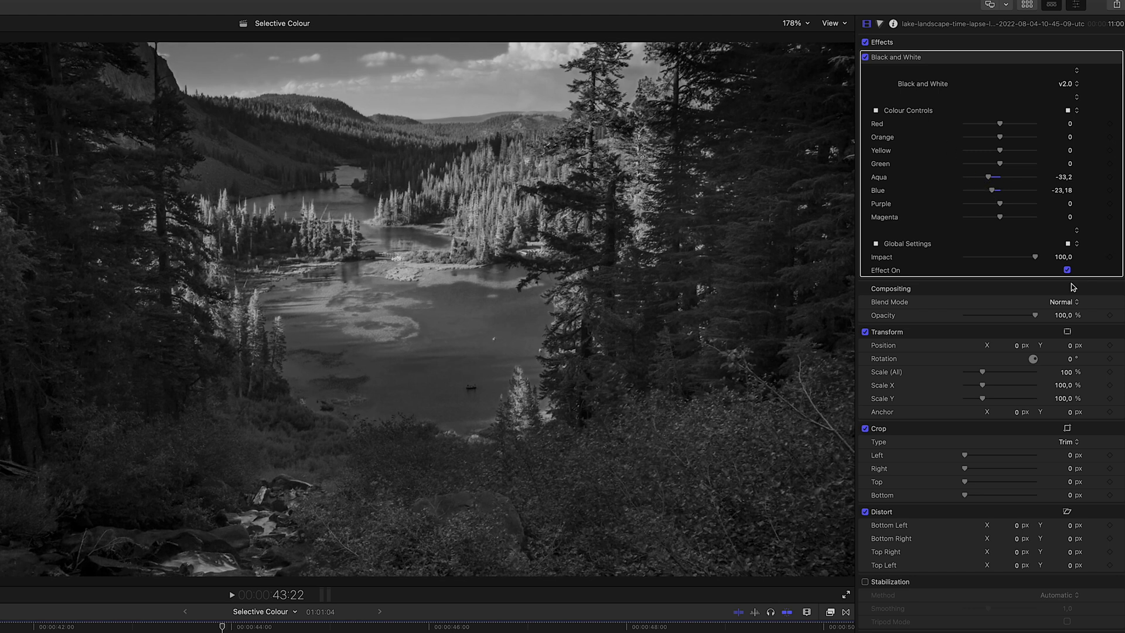
left_click(1066, 270)
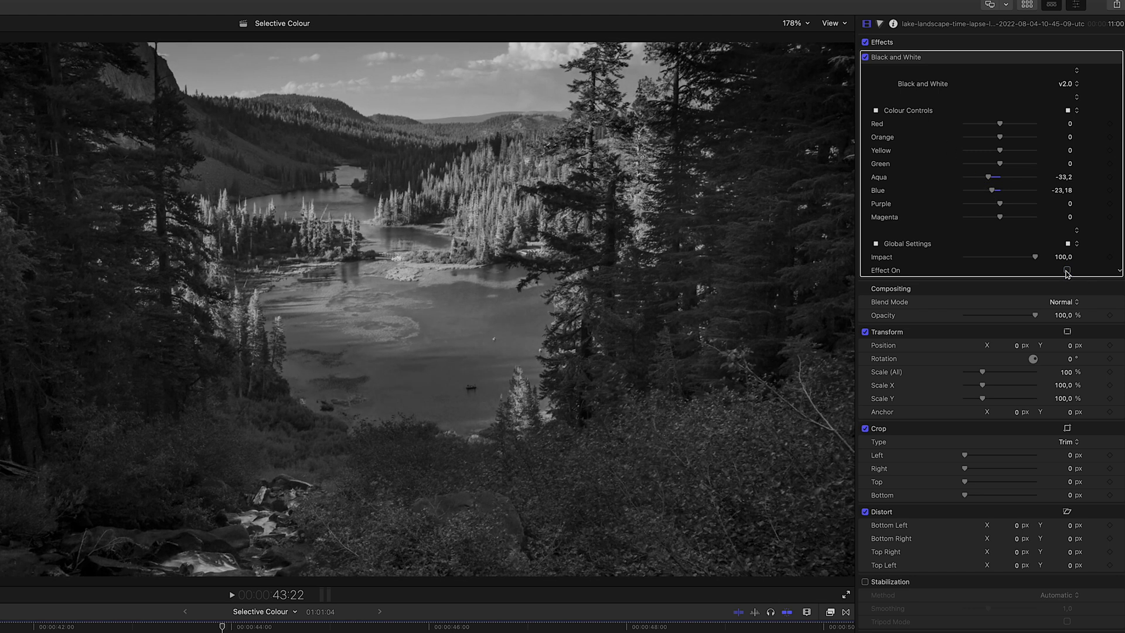
left_click(1066, 270)
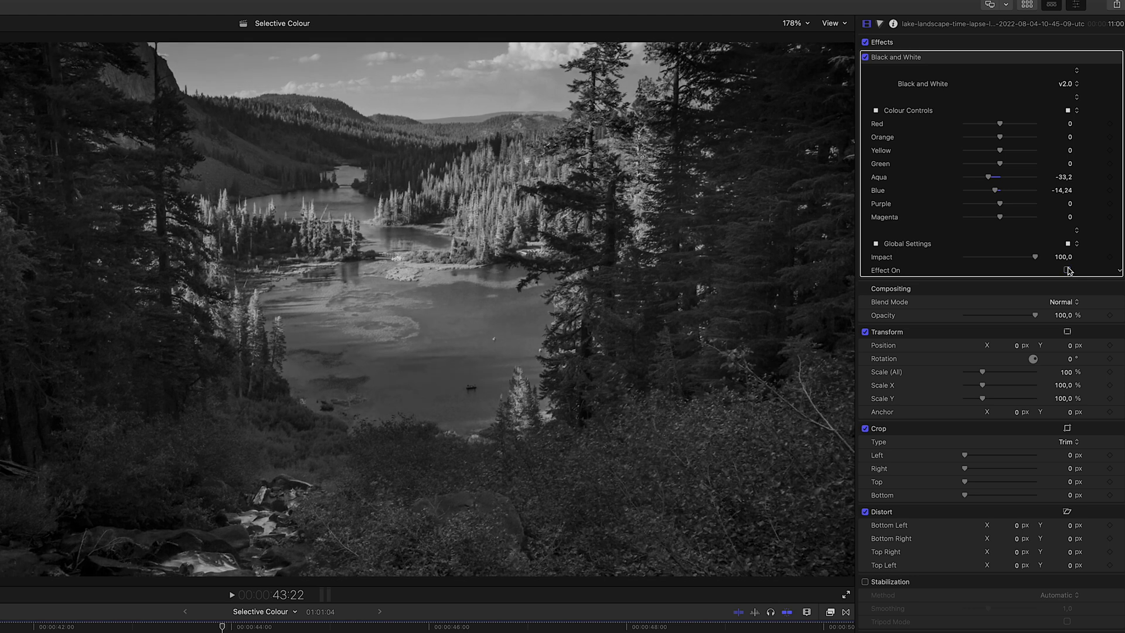
left_click(792, 24)
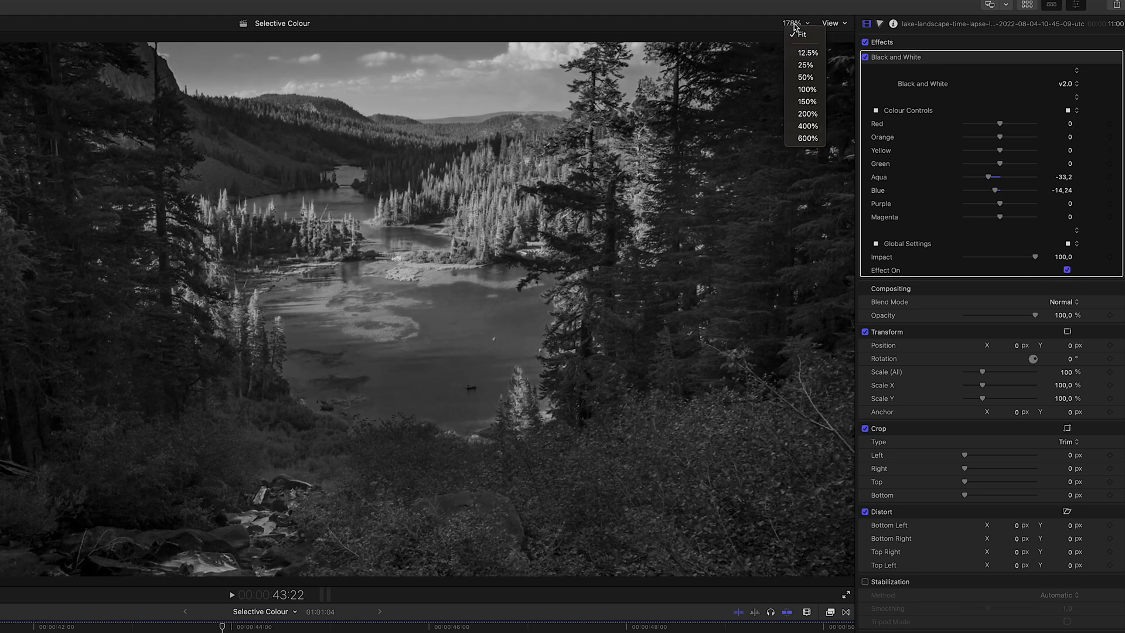
- Zoom the viewer to 400 percent and compare the lake grade with the effect off and on
left_click(807, 127)
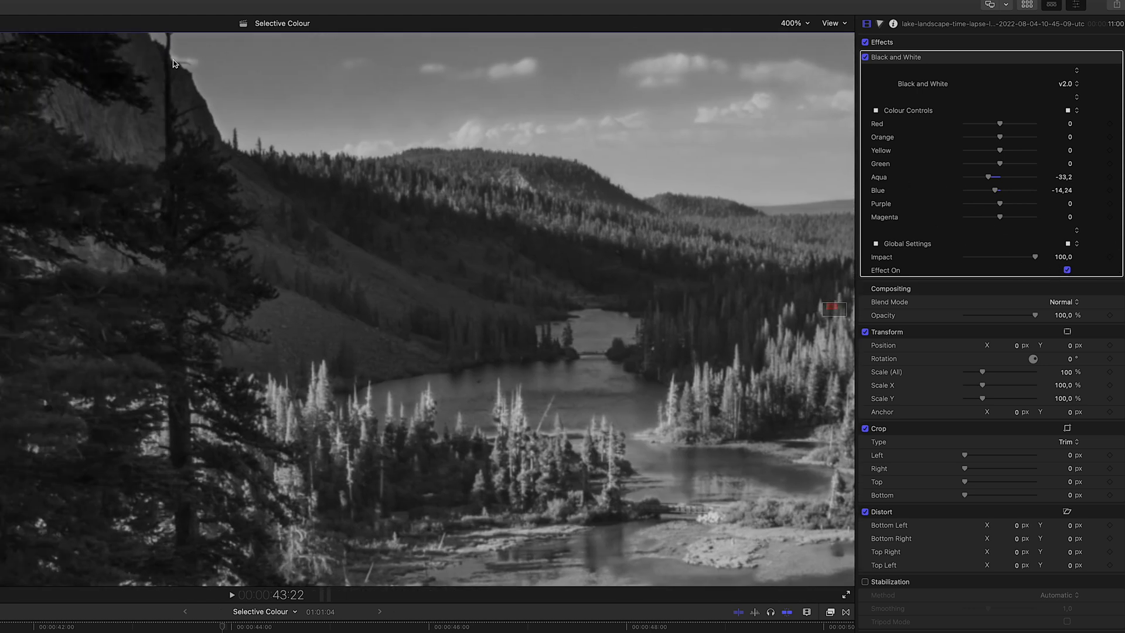
mouse_move(854, 328)
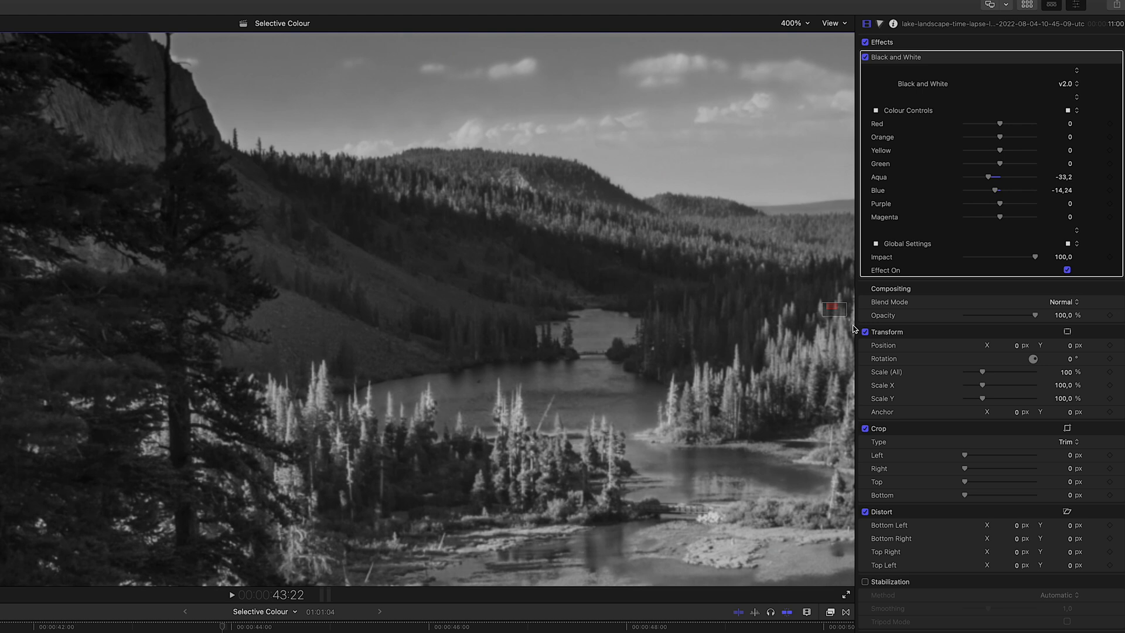
left_click(1066, 270)
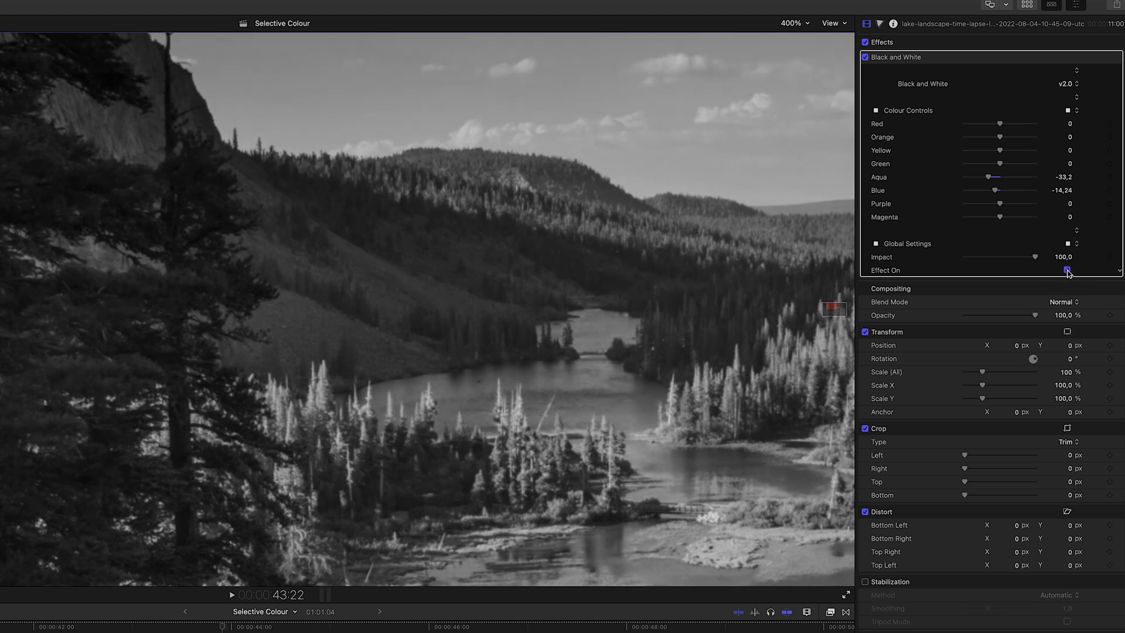
left_click(1066, 269)
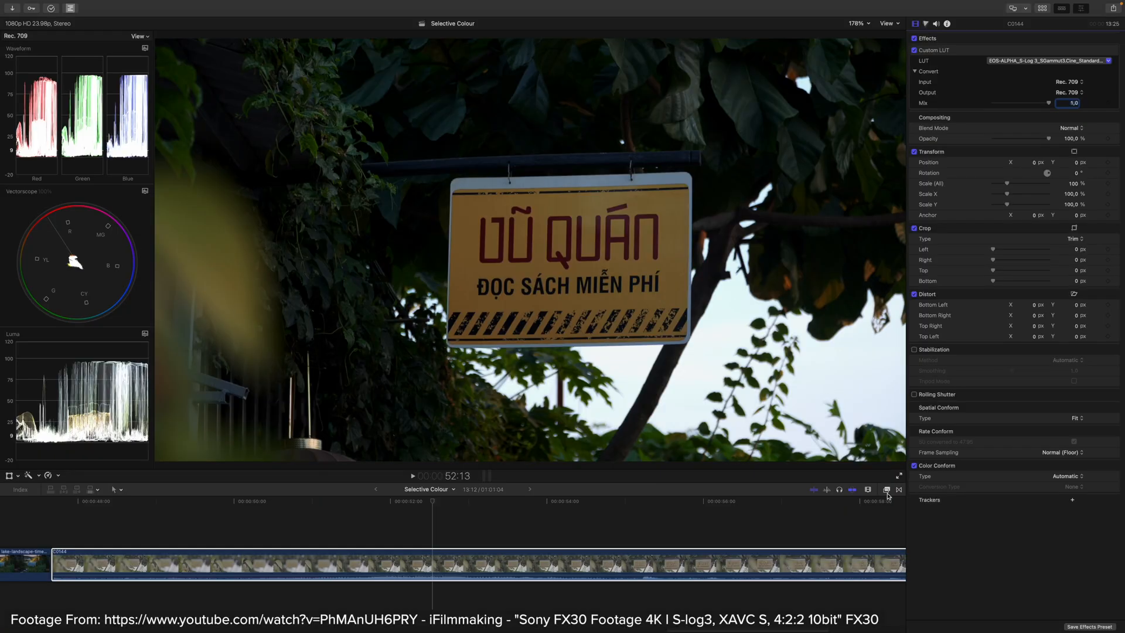
- Apply the Black and White effect to the sign clip and compare with it toggled off and on
left_click(887, 489)
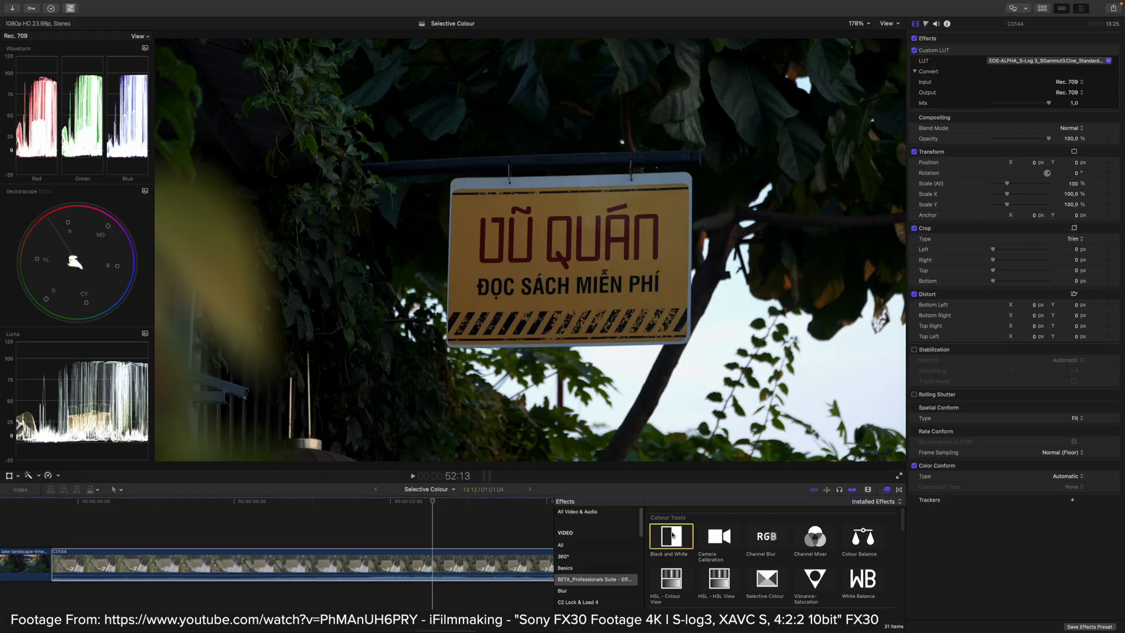
double_click(670, 536)
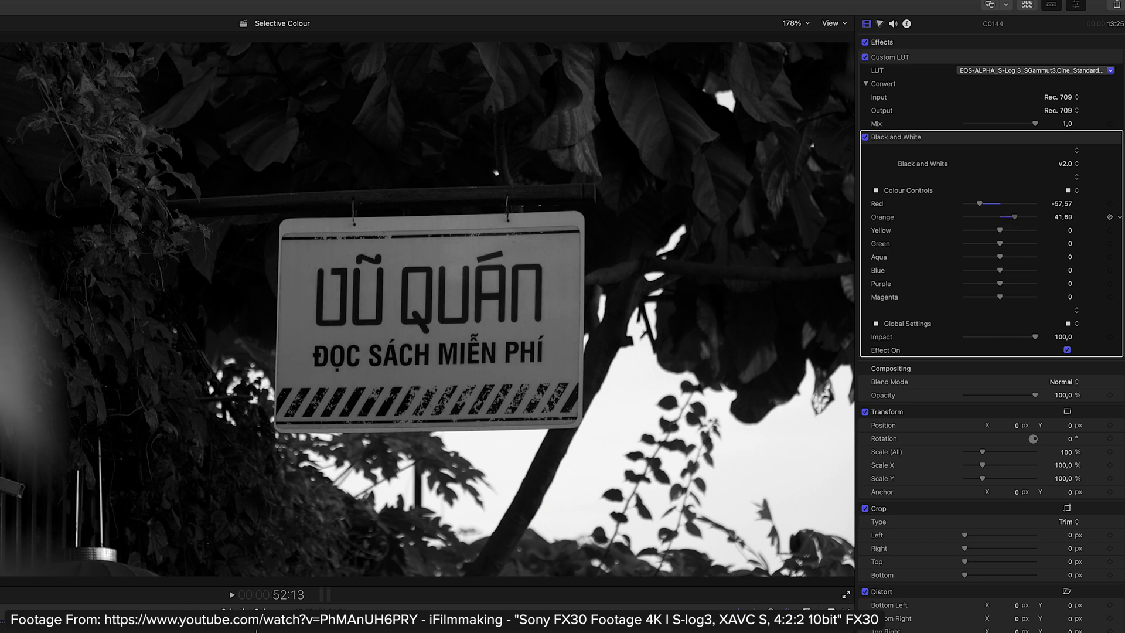
left_click(1066, 349)
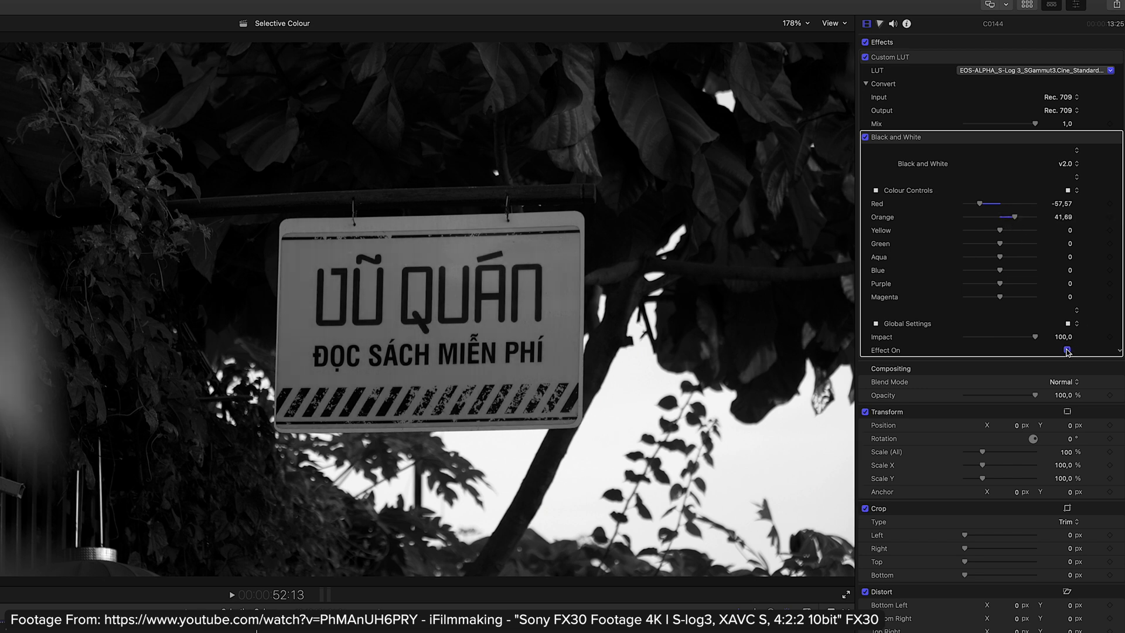
left_click(1066, 349)
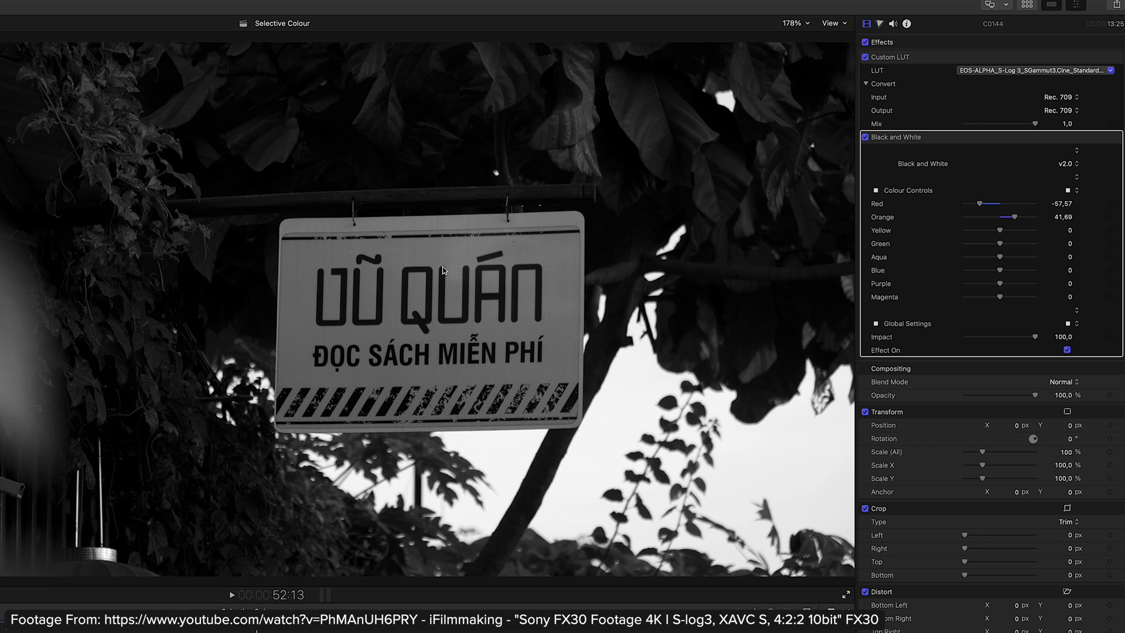